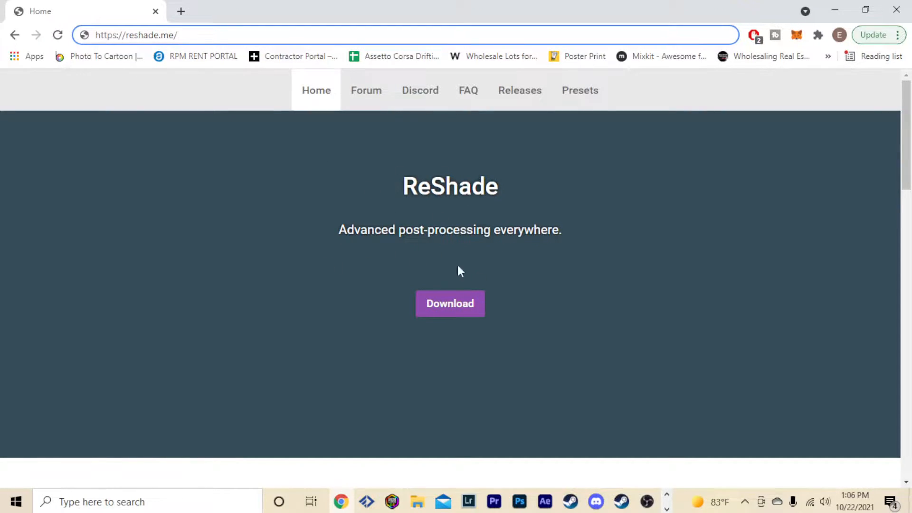
- Download the ReShade 4.9.1 installer from reshade.me and run the setup exe
left_click(450, 303)
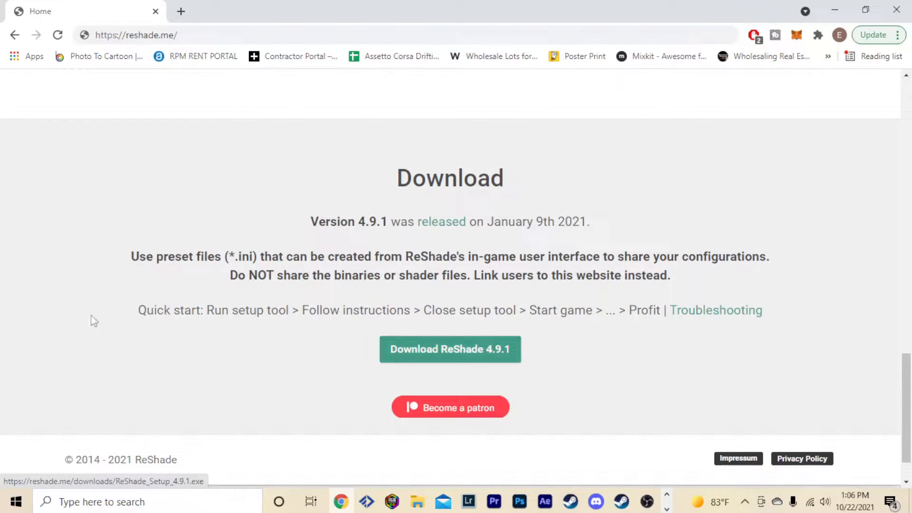
left_click_drag(138, 310, 747, 311)
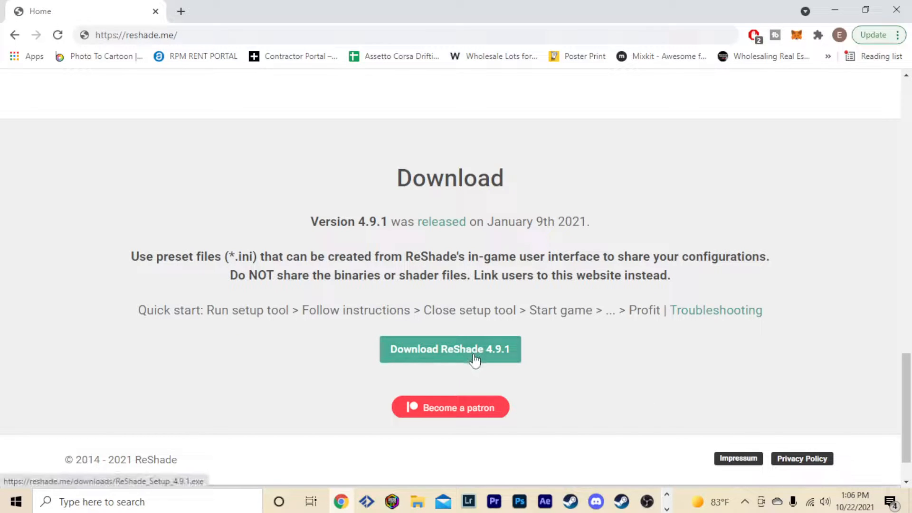
left_click(450, 349)
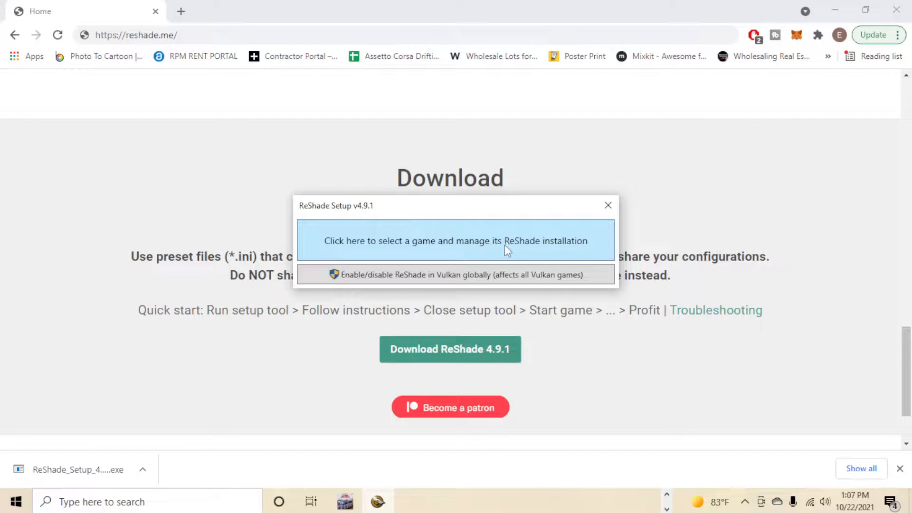
- Select Drift Racing Online from the game list and use it as the target application
left_click(455, 240)
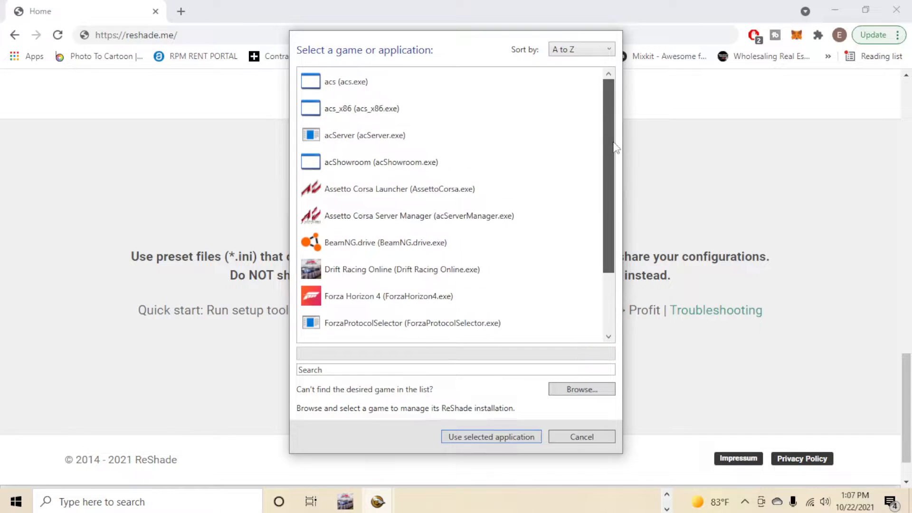
scroll("down", 3)
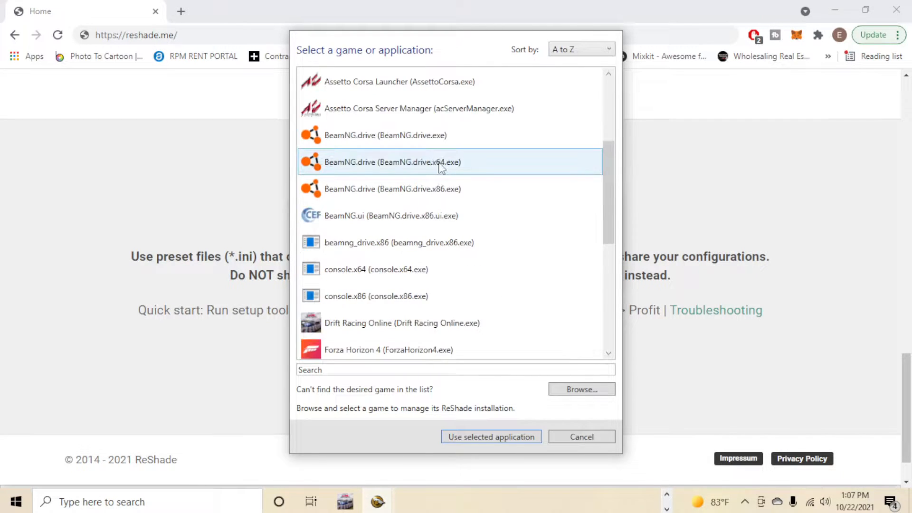
scroll("down", 3)
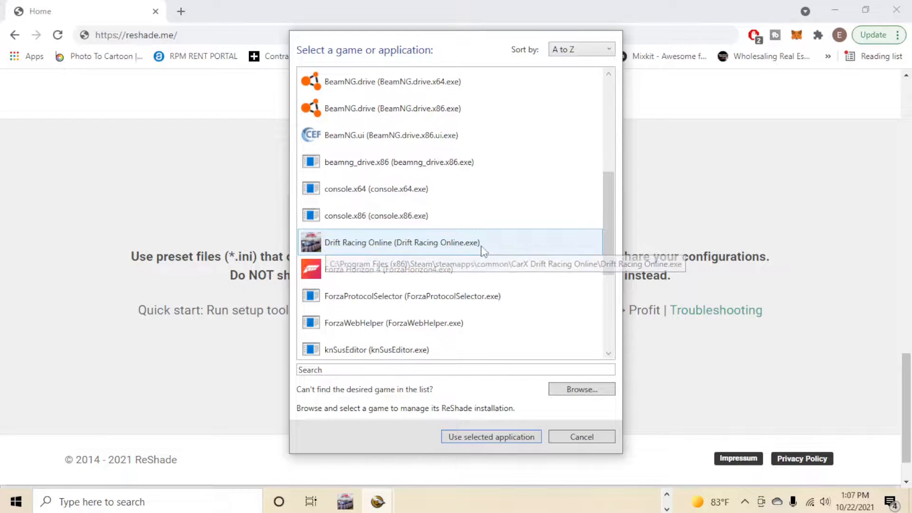
left_click(402, 243)
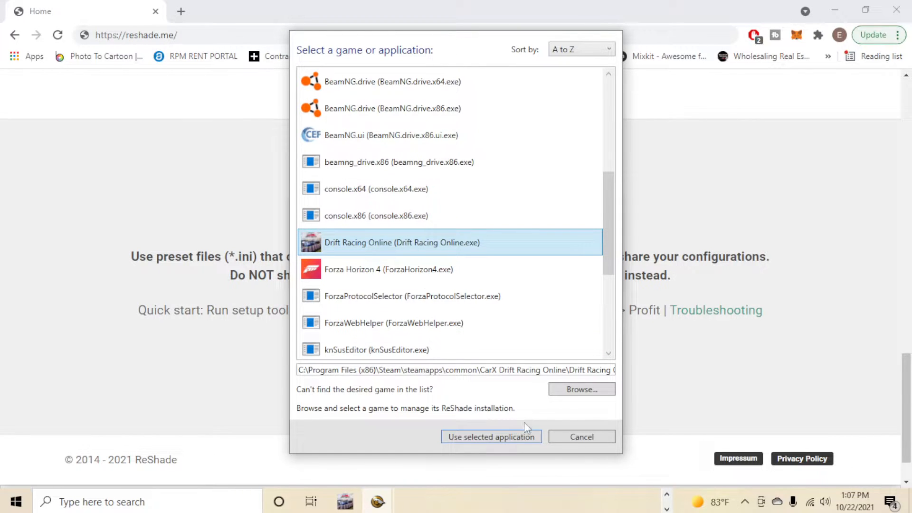
left_click(490, 437)
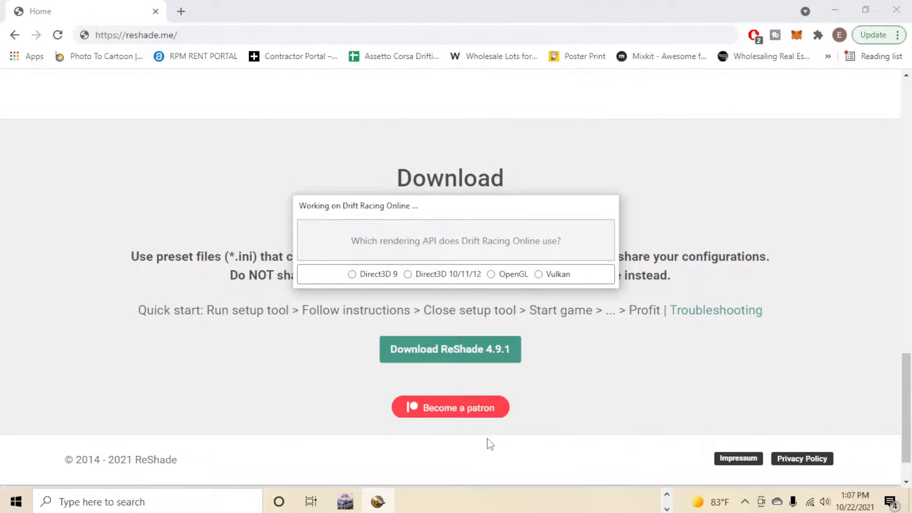
mouse_move(363, 247)
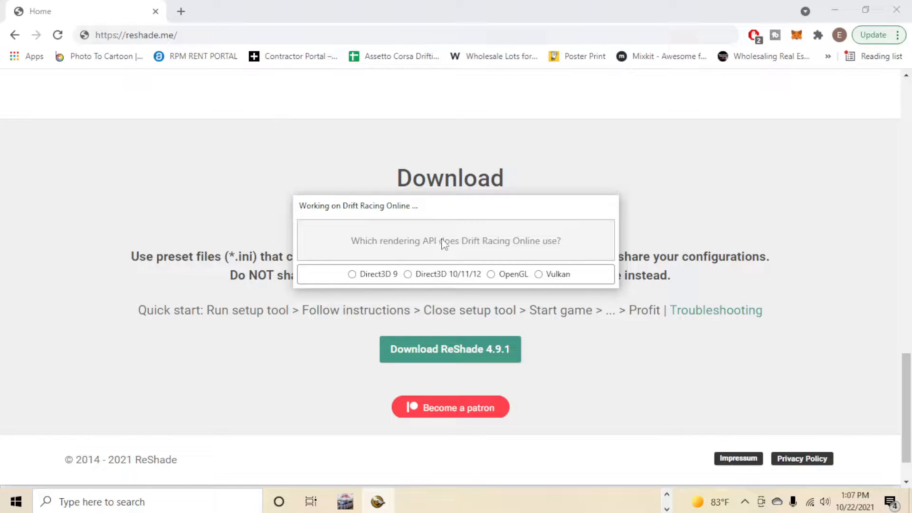
mouse_move(448, 271)
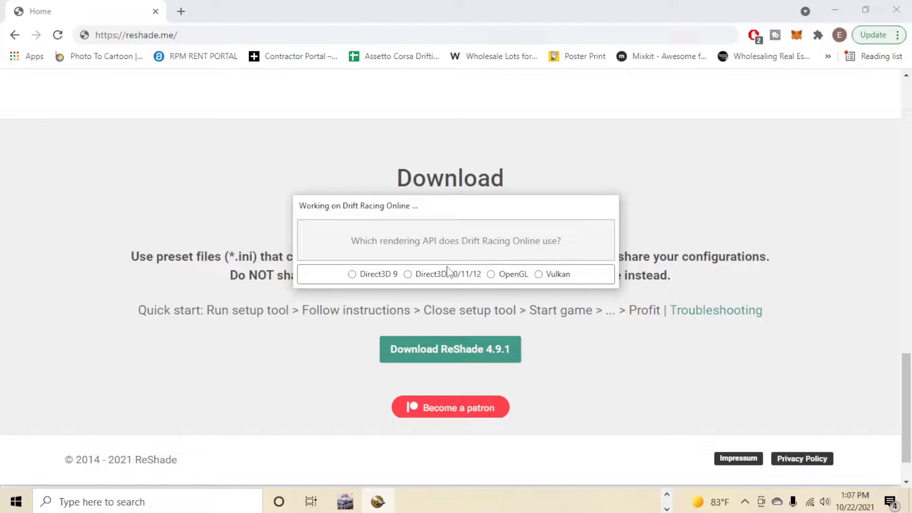
- Choose Direct3D 10/11/12 as the game's rendering API
left_click(408, 274)
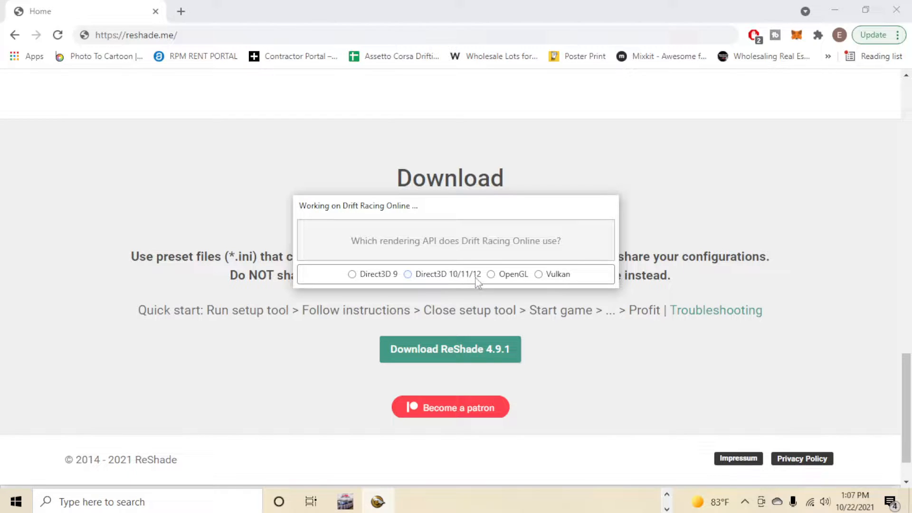
left_click(408, 274)
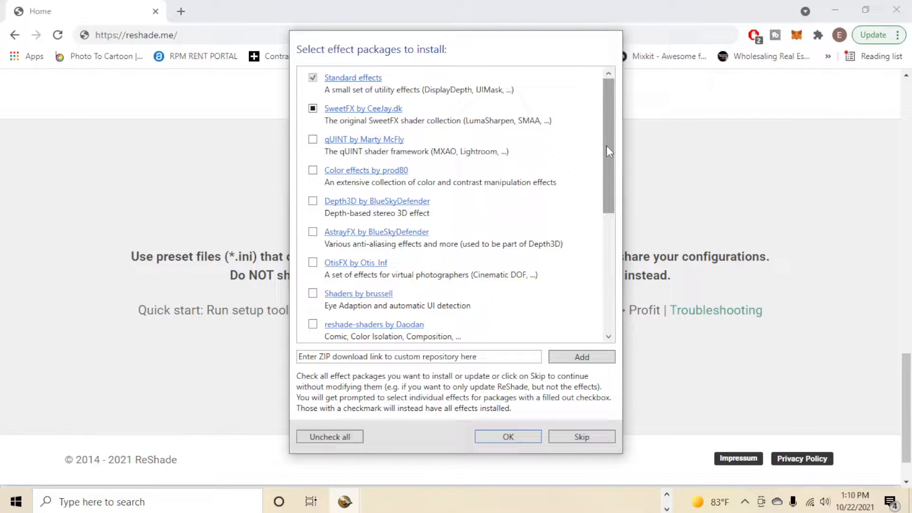
mouse_move(611, 120)
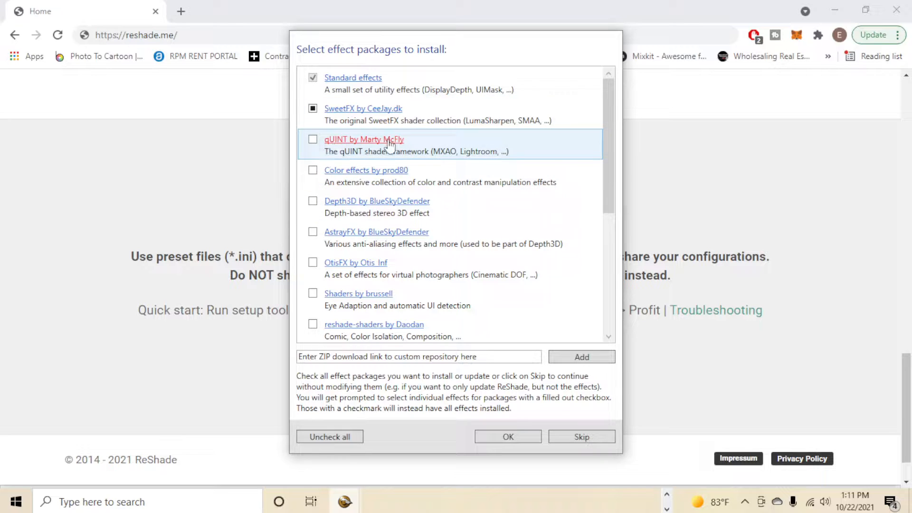
- Tick qUINT, Color effects and the remaining non-legacy packages, then confirm with OK
left_click(313, 140)
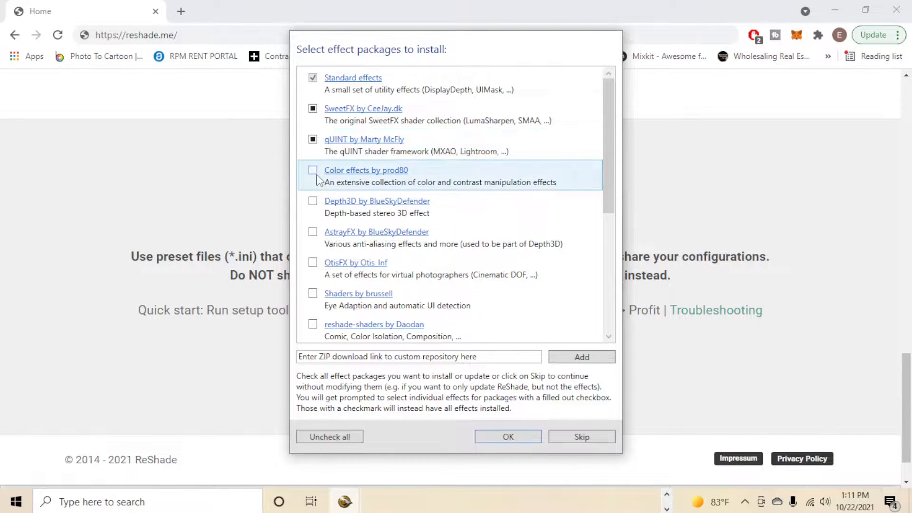
left_click(314, 170)
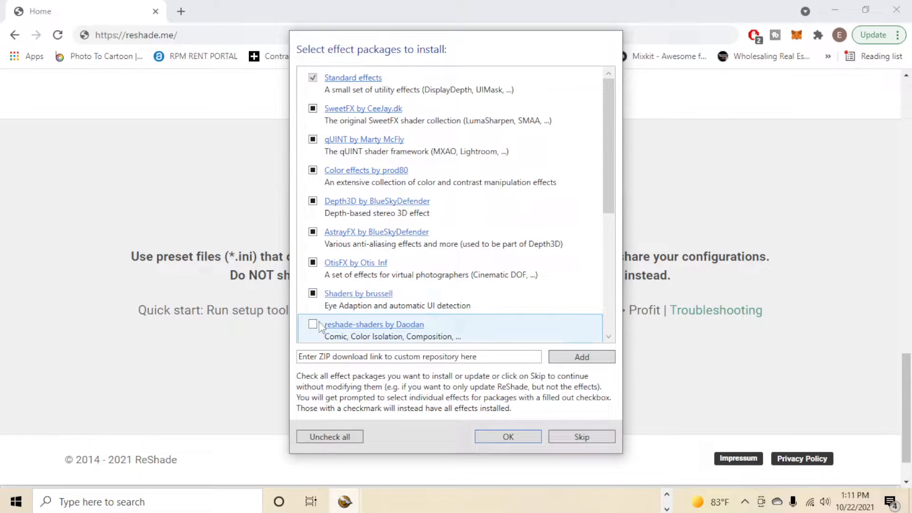
scroll("down", 3)
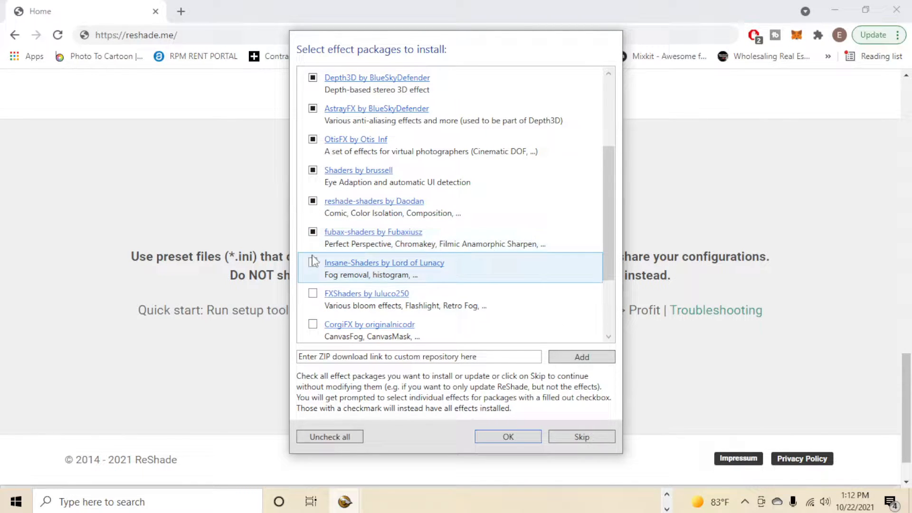
mouse_move(314, 298)
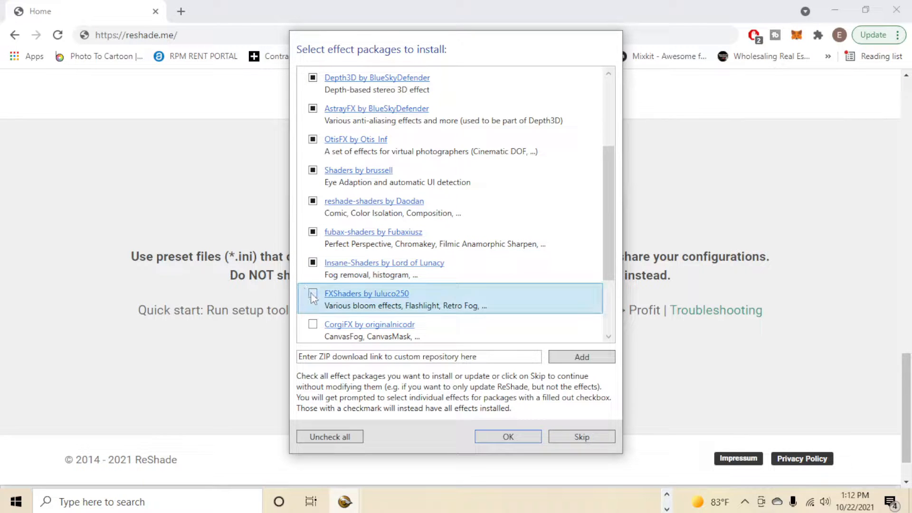
scroll("down", 3)
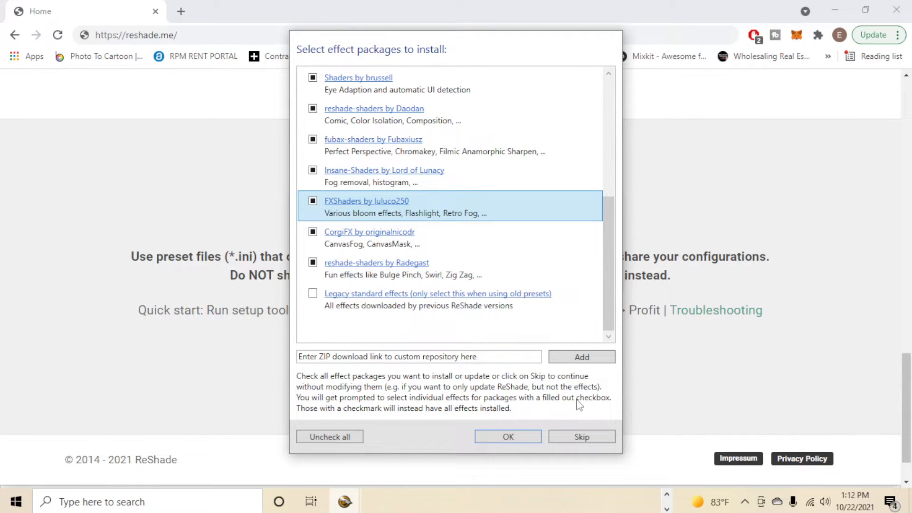
left_click(508, 436)
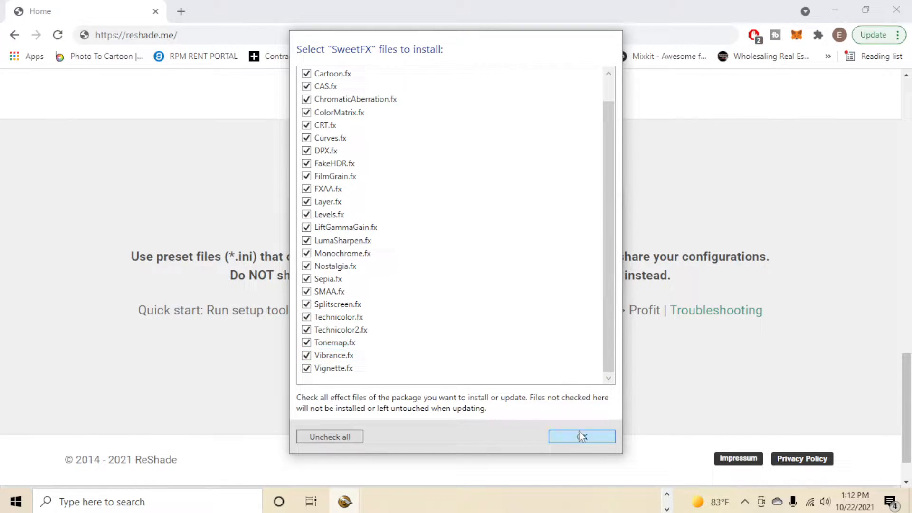
- Accept all SweetFX and AstrayFX effect files and close the successful setup window
left_click(581, 436)
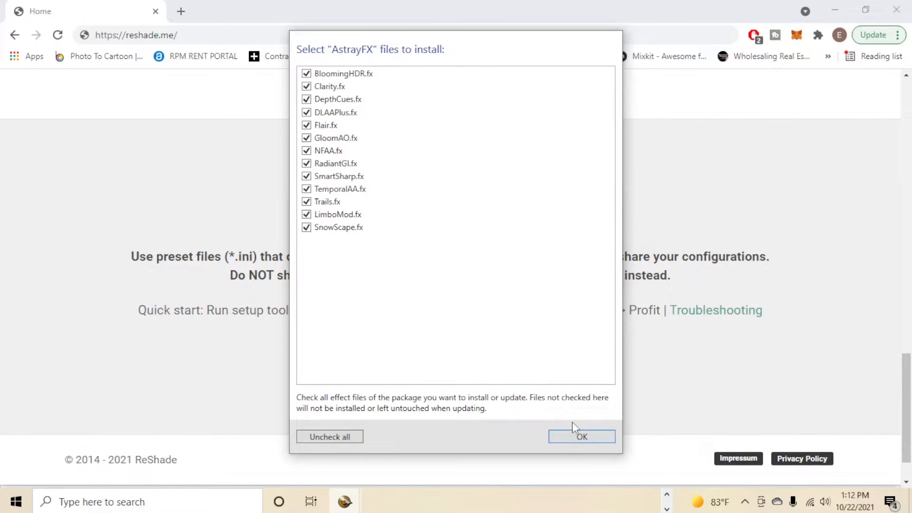
left_click(582, 437)
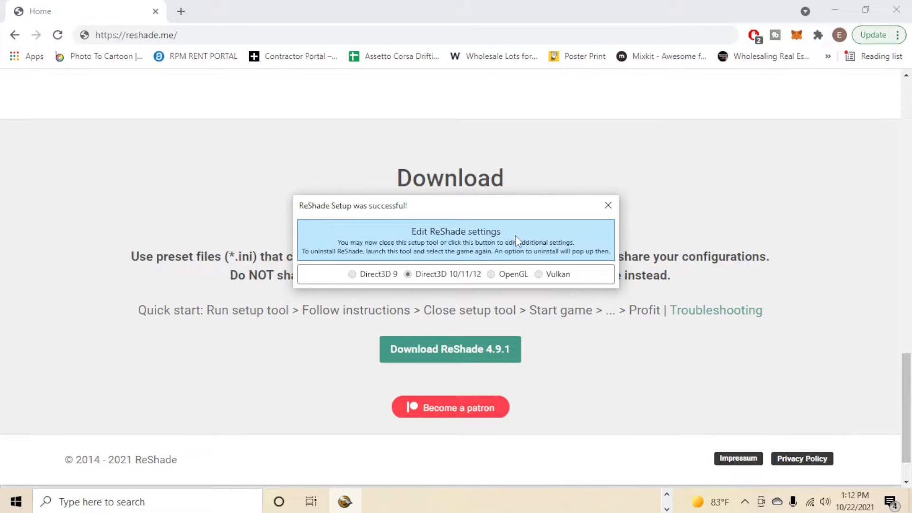
left_click(608, 205)
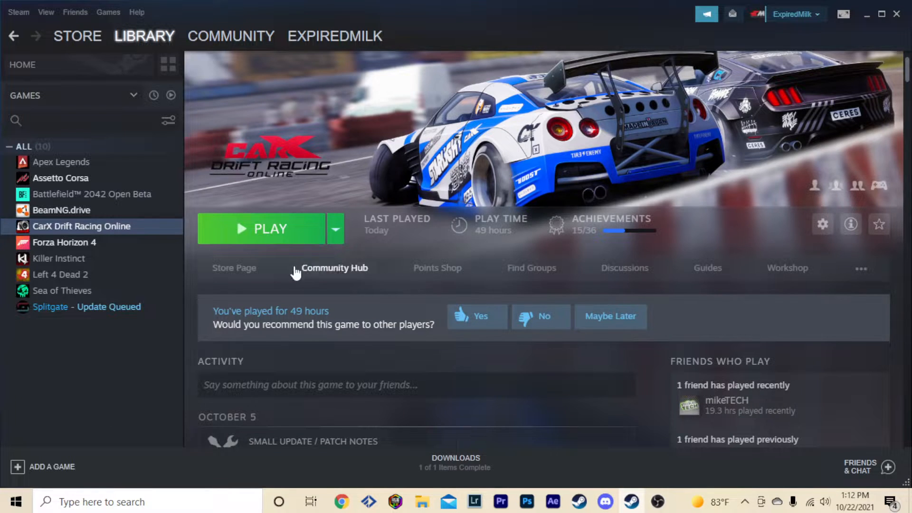
- Start CarX Drift Racing Online with the green PLAY button in the Steam Library
left_click(269, 228)
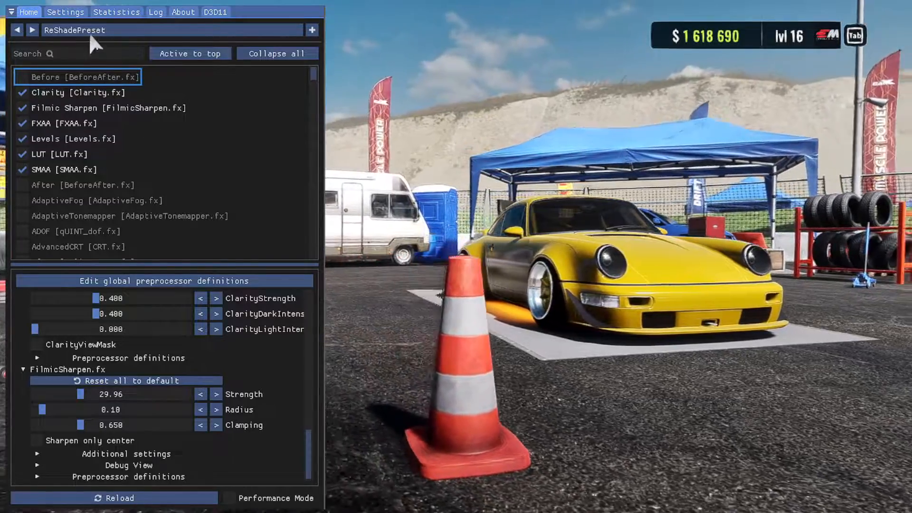
- Review the overlay's Settings page, then return to the Home effects list
left_click(64, 12)
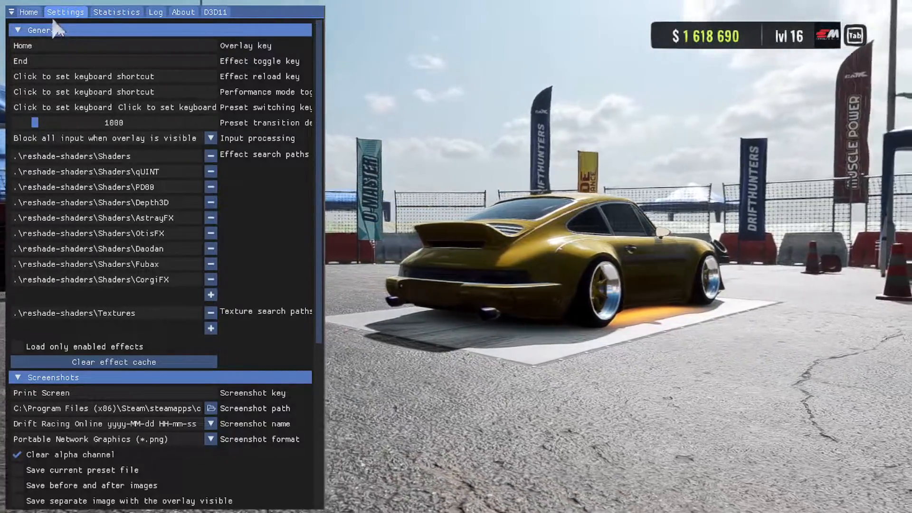
left_click(28, 11)
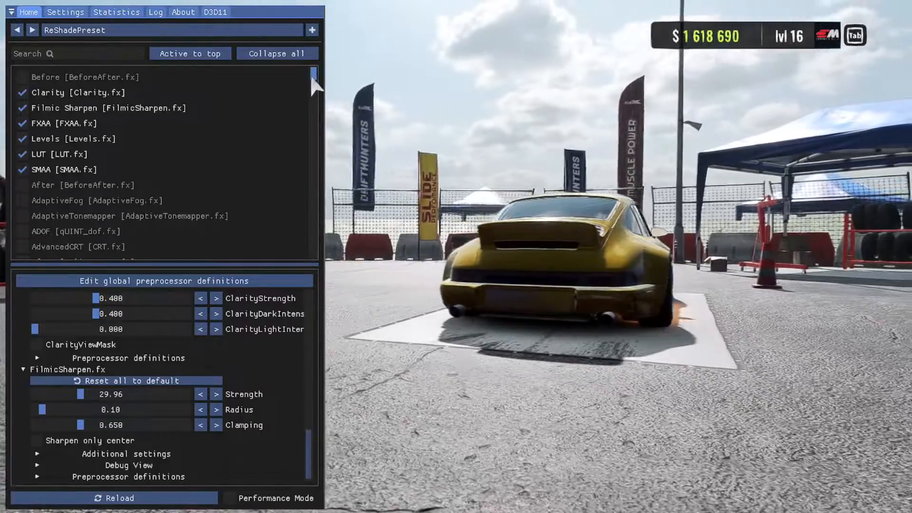
scroll("down", 3)
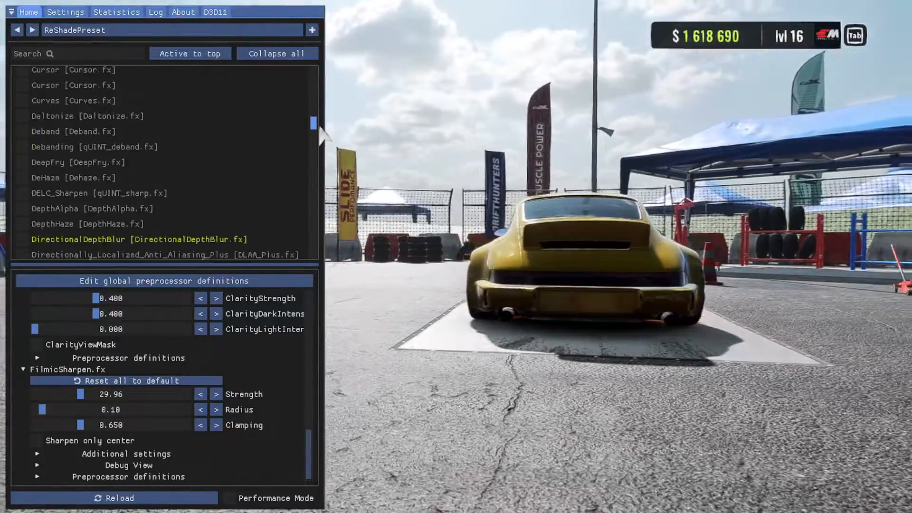
left_click(190, 53)
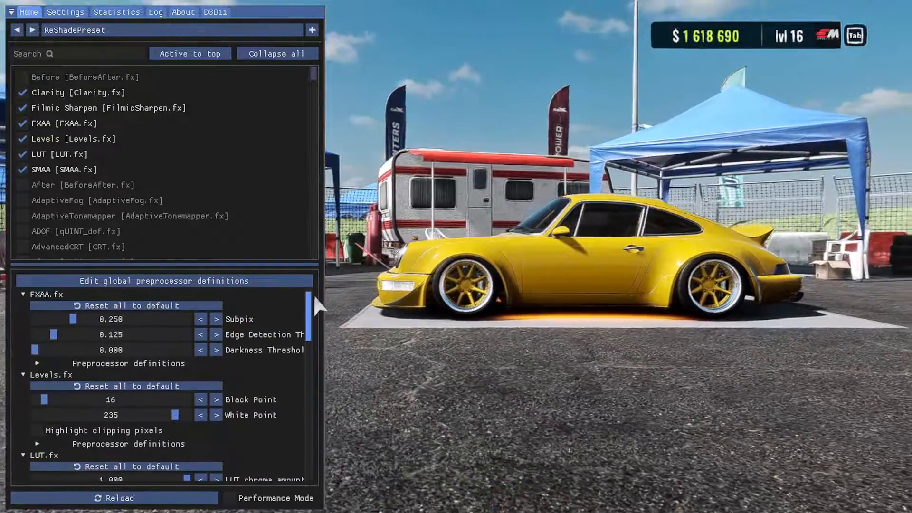
scroll("down", 3)
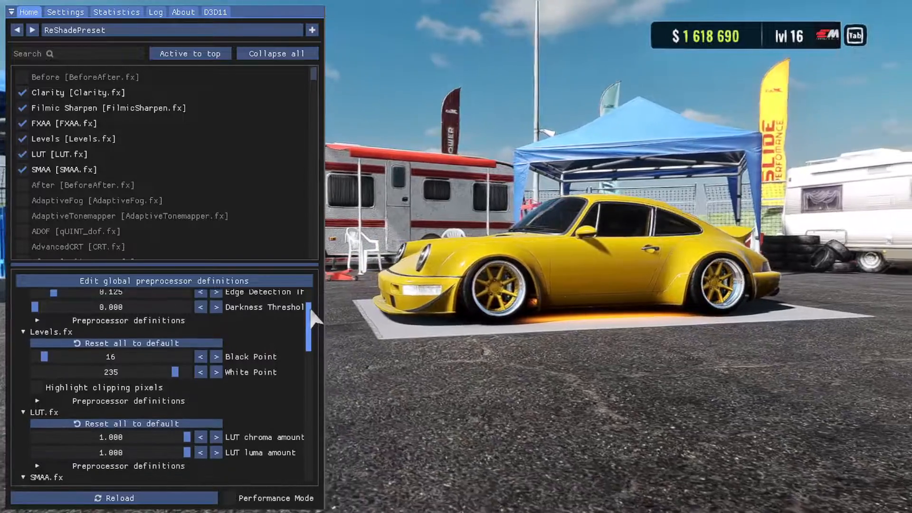